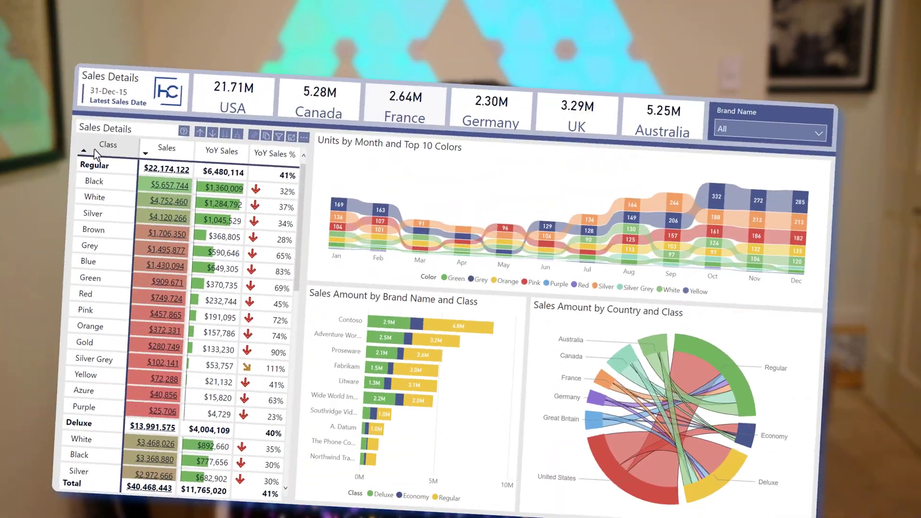
mouse_move(170, 161)
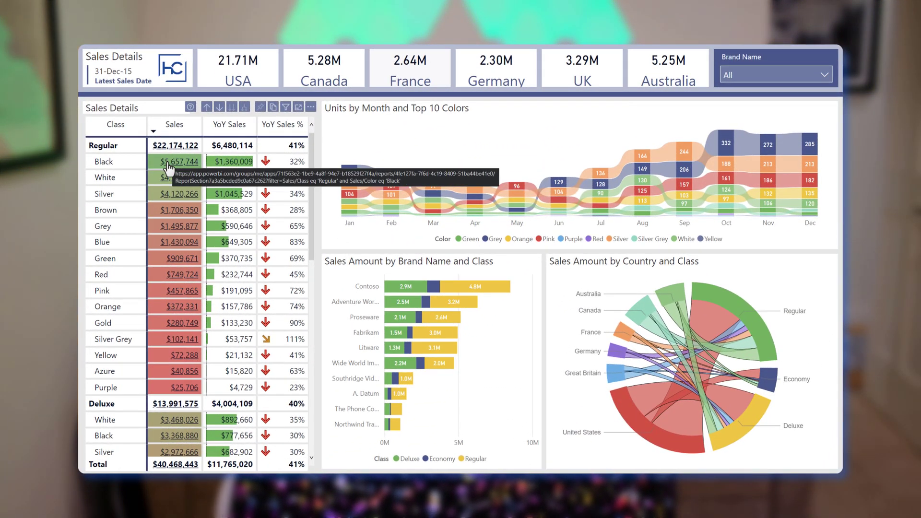
mouse_move(169, 151)
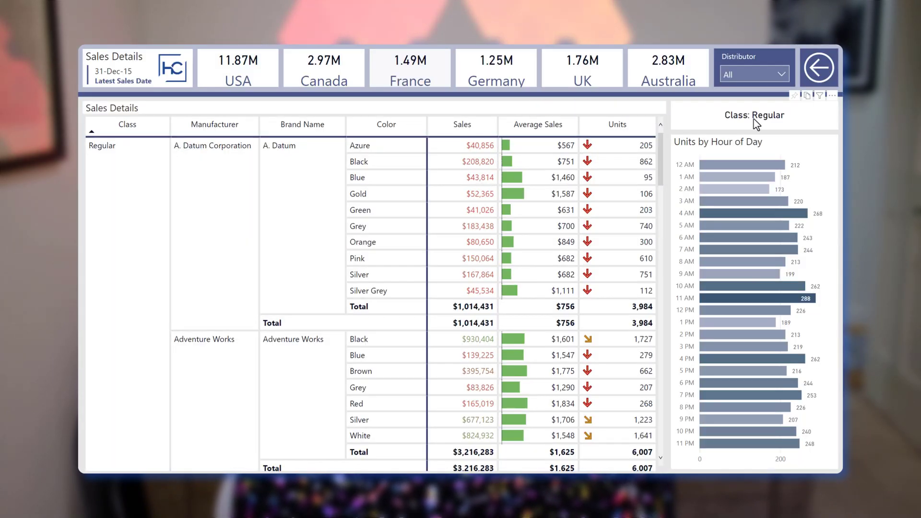
Drill through from the Regular sales value in the Sales Details matrix to the filtered details page
click(818, 67)
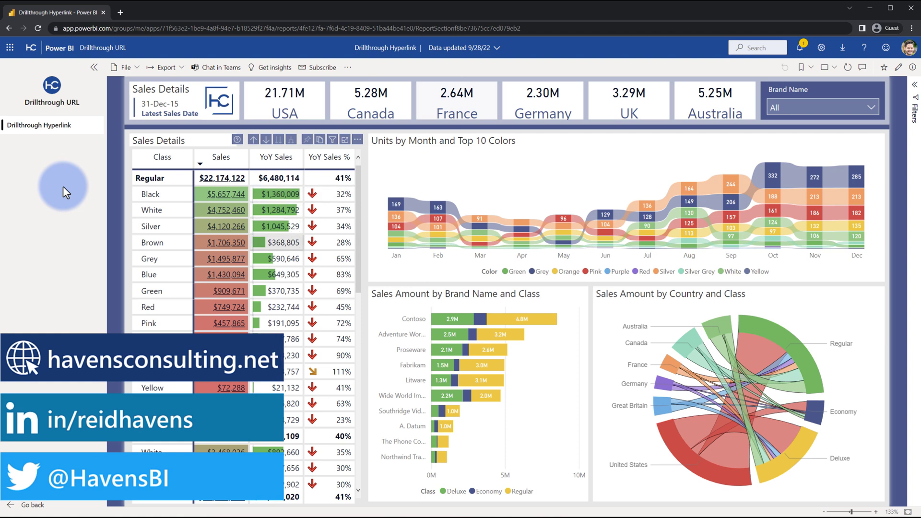
right_click(152, 242)
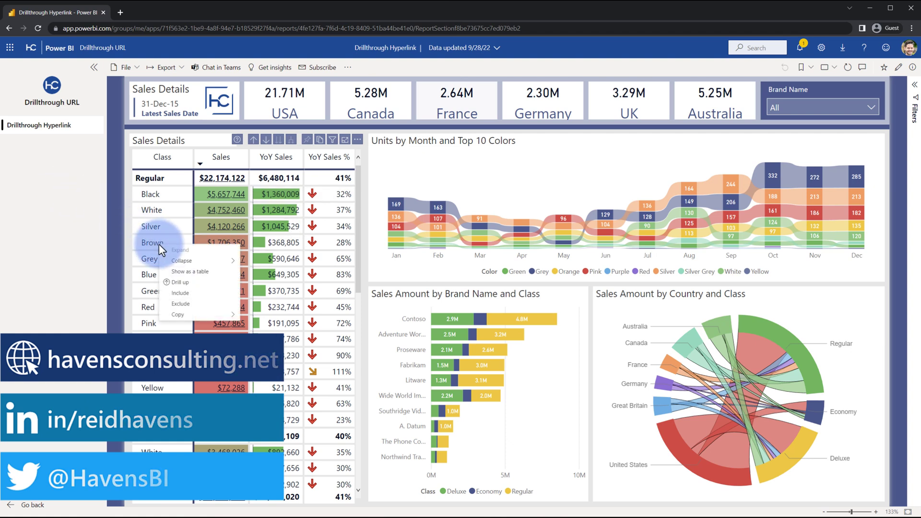
click(116, 148)
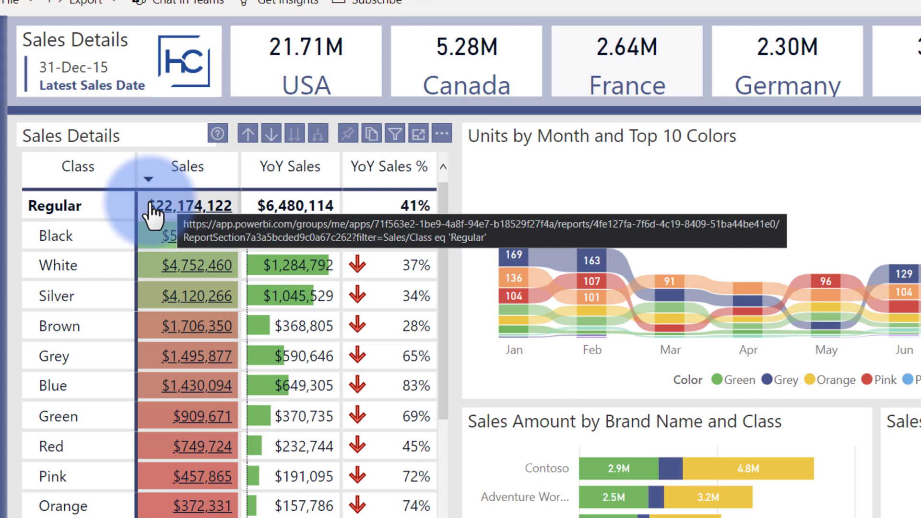
mouse_move(155, 213)
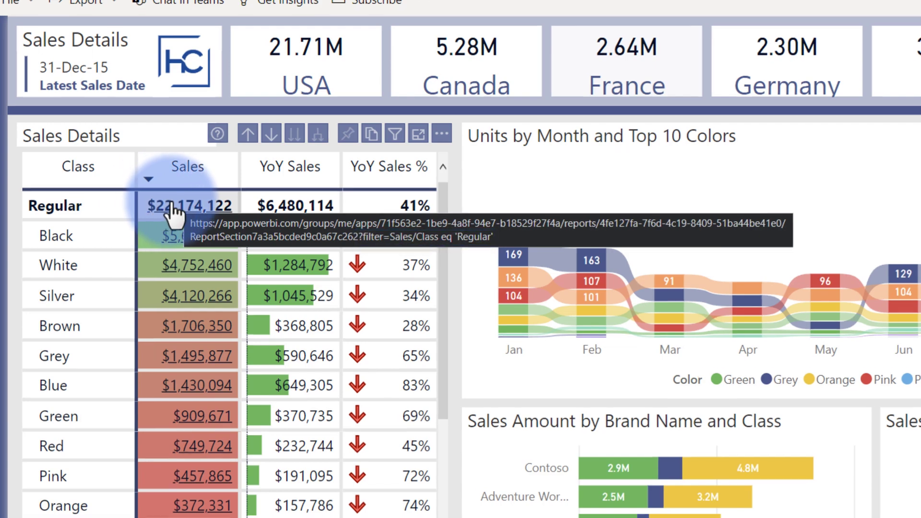
click(190, 205)
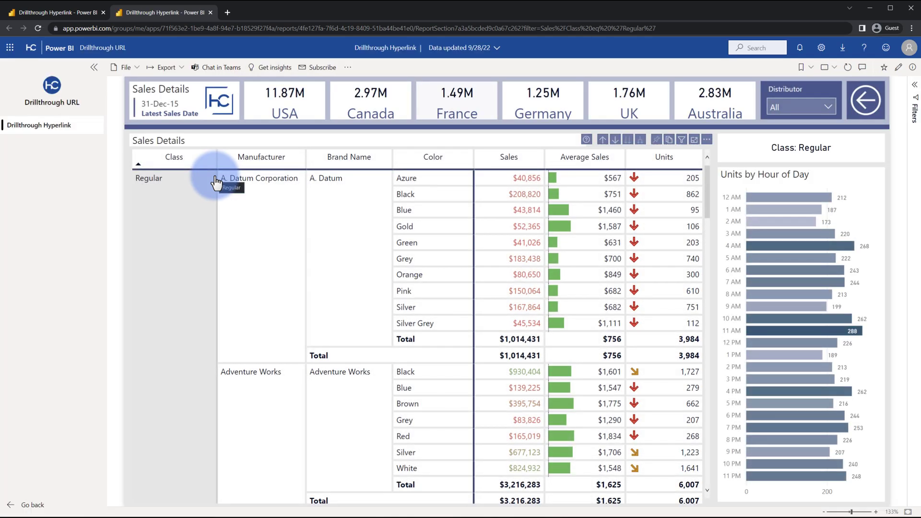
mouse_move(798, 158)
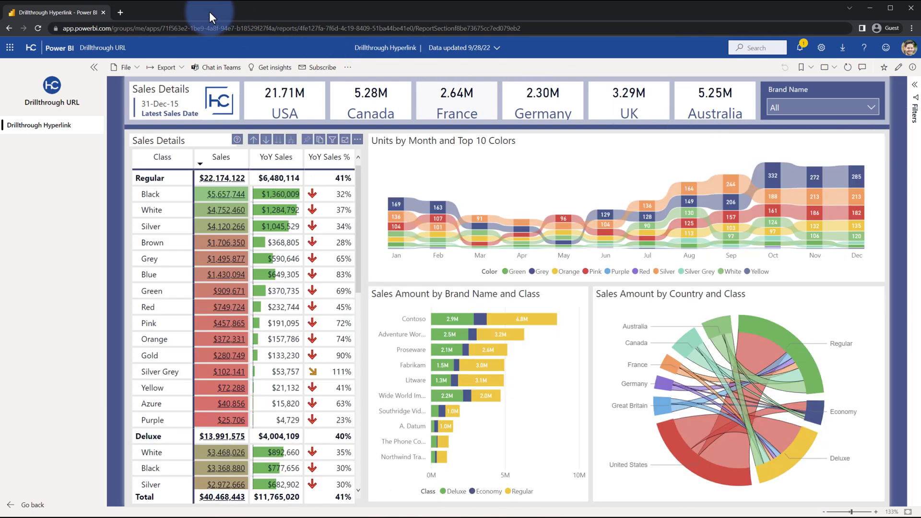
click(221, 194)
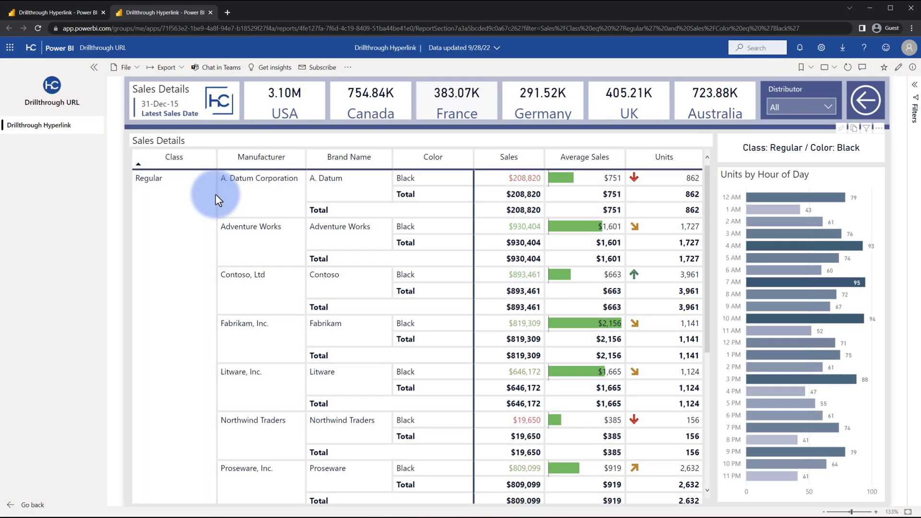
mouse_move(846, 155)
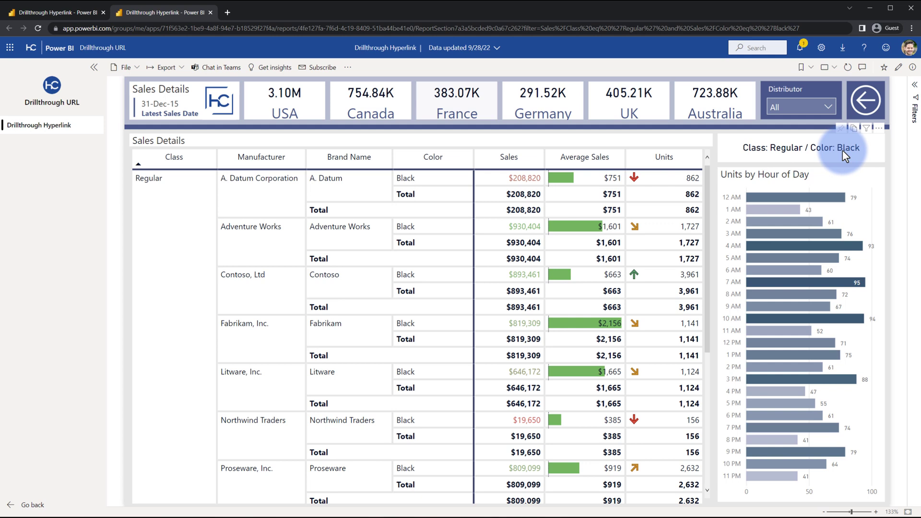
mouse_move(210, 16)
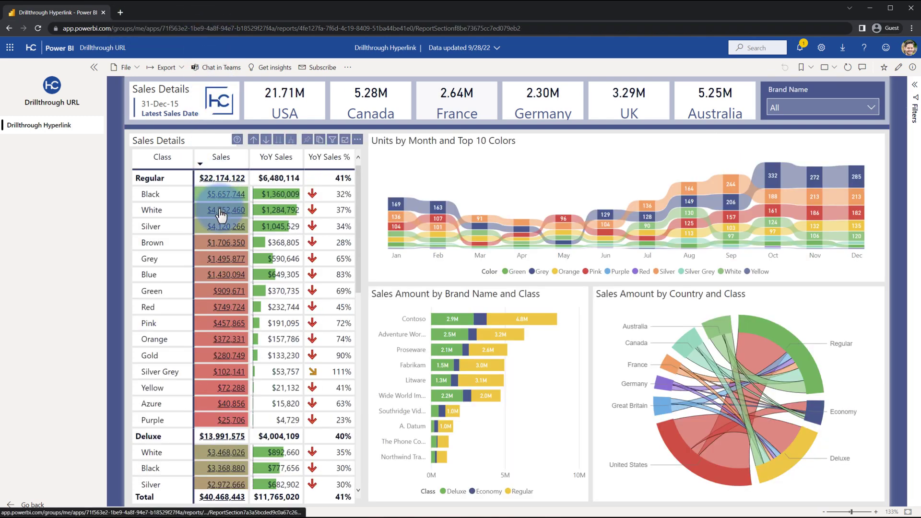
mouse_move(222, 210)
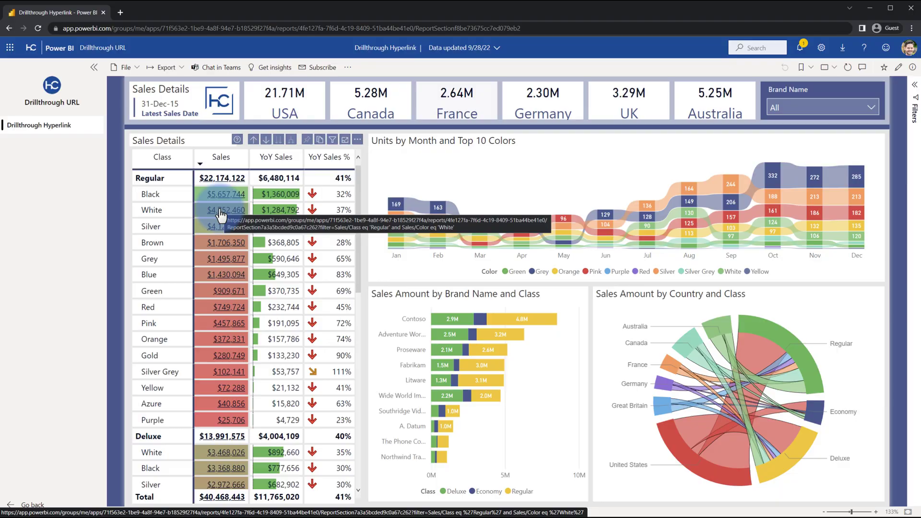
click(221, 210)
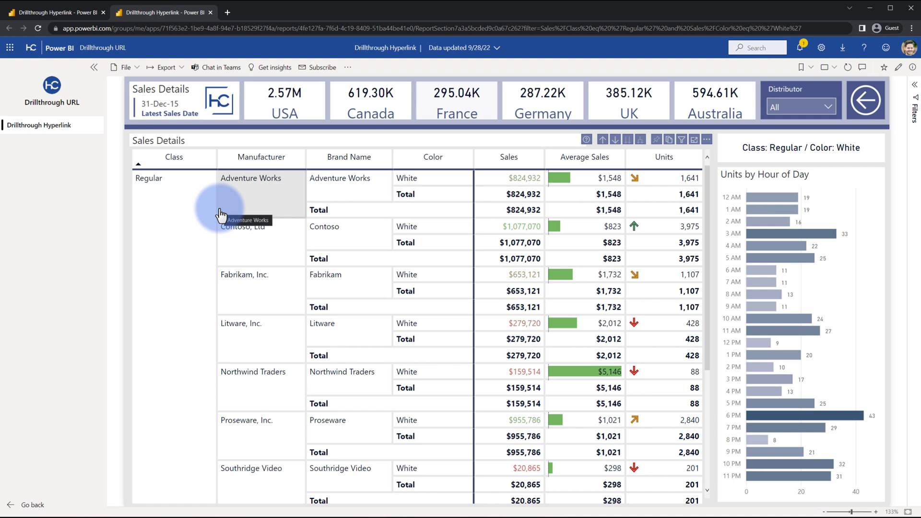
mouse_move(722, 152)
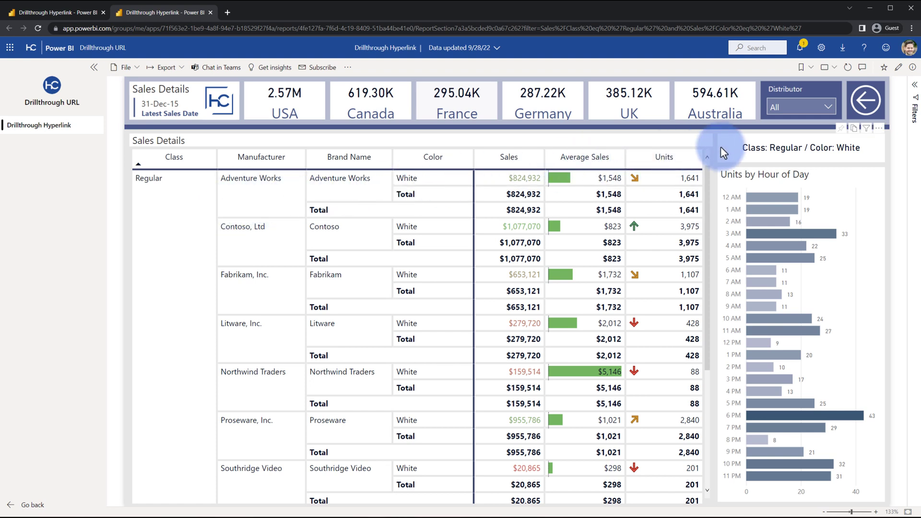
mouse_move(725, 152)
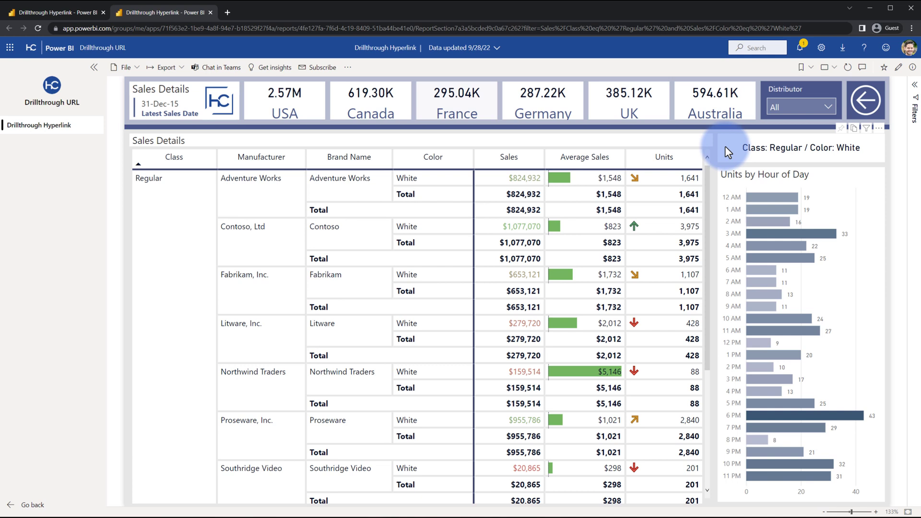
mouse_move(533, 101)
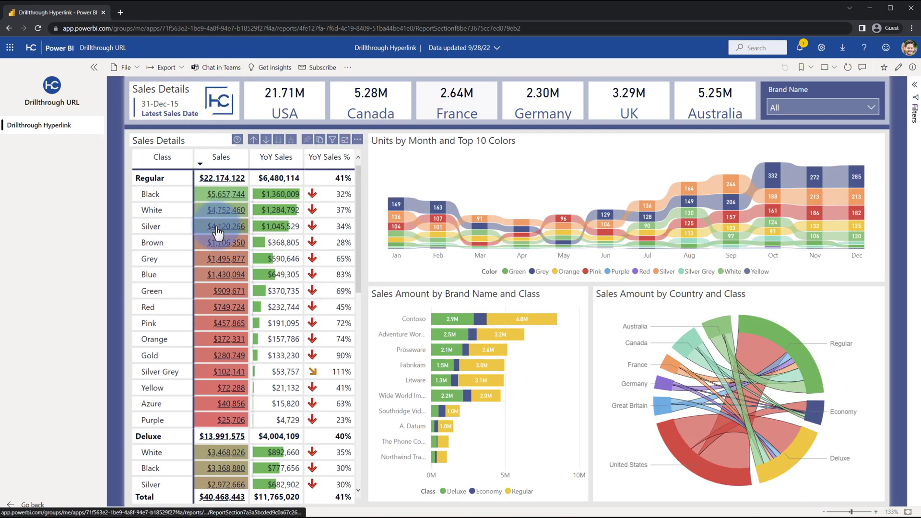
click(223, 226)
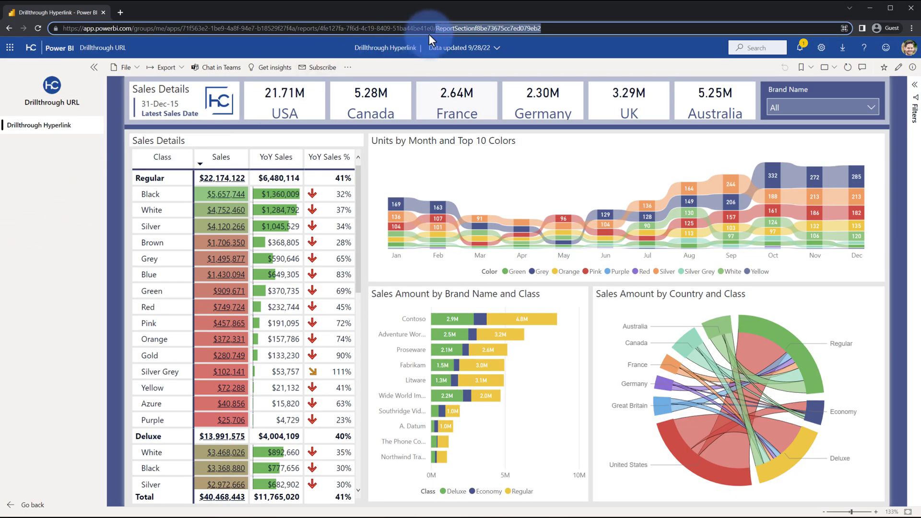
mouse_move(459, 38)
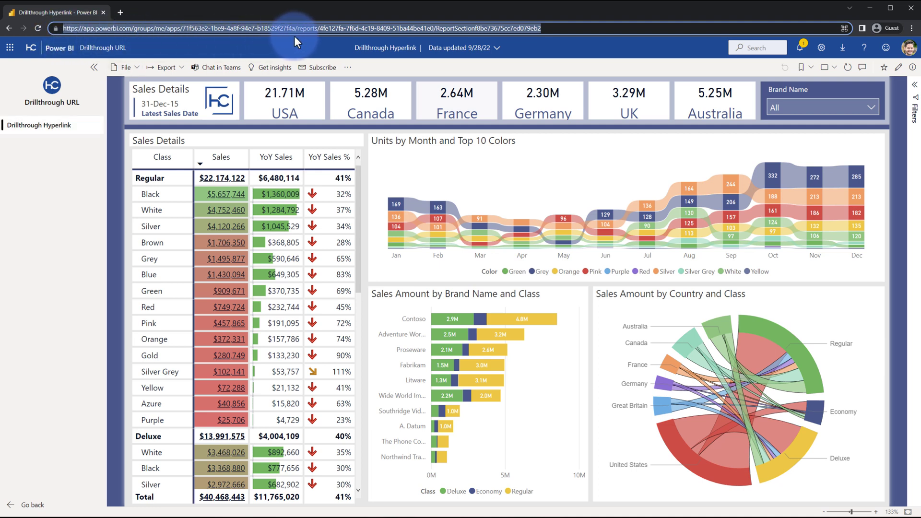
mouse_move(313, 31)
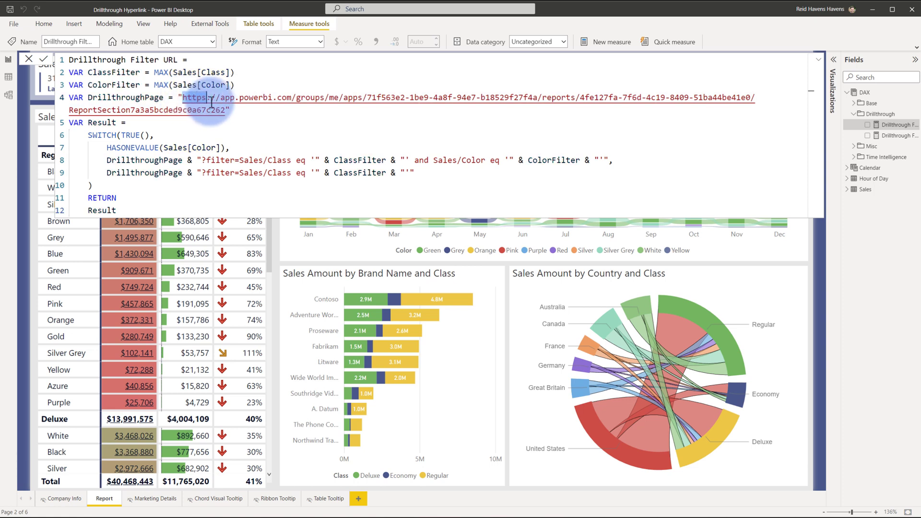
mouse_move(213, 98)
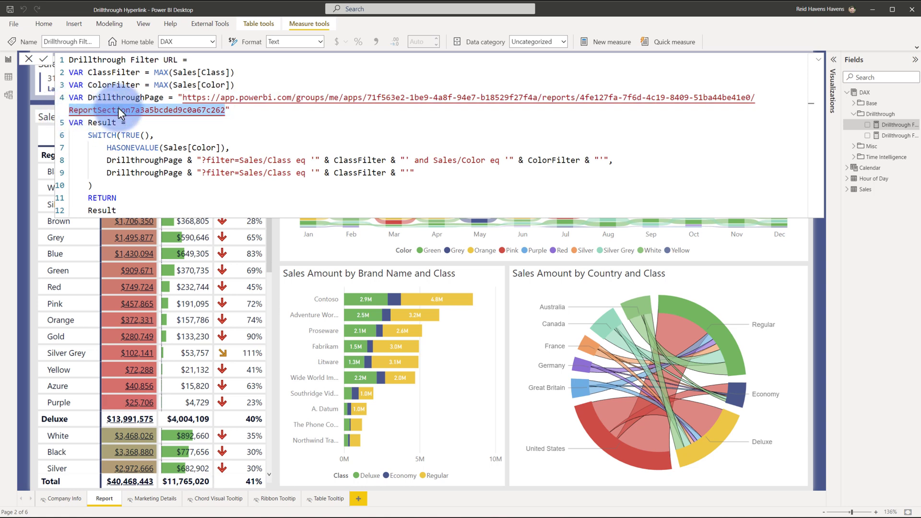
Select the Drillthrough Filter URL measure to show its DAX with the ReportSection URL variable
right_click(155, 498)
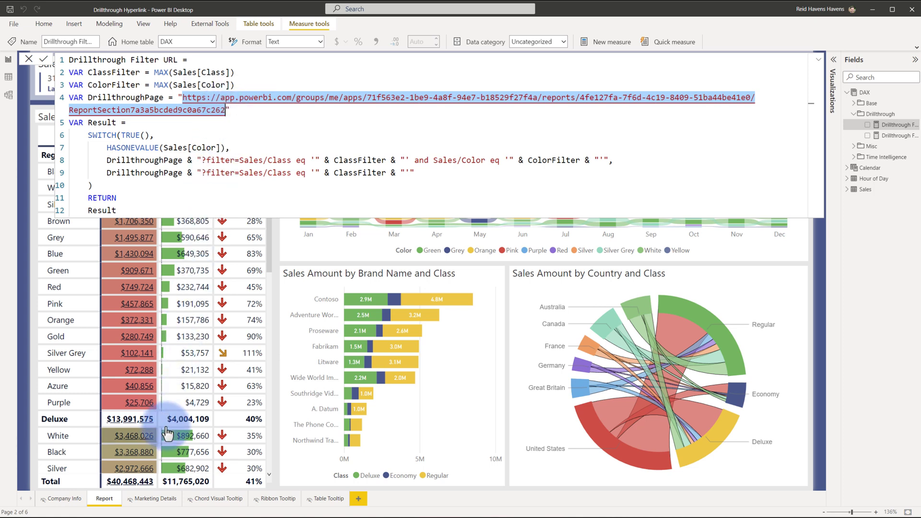
mouse_move(205, 112)
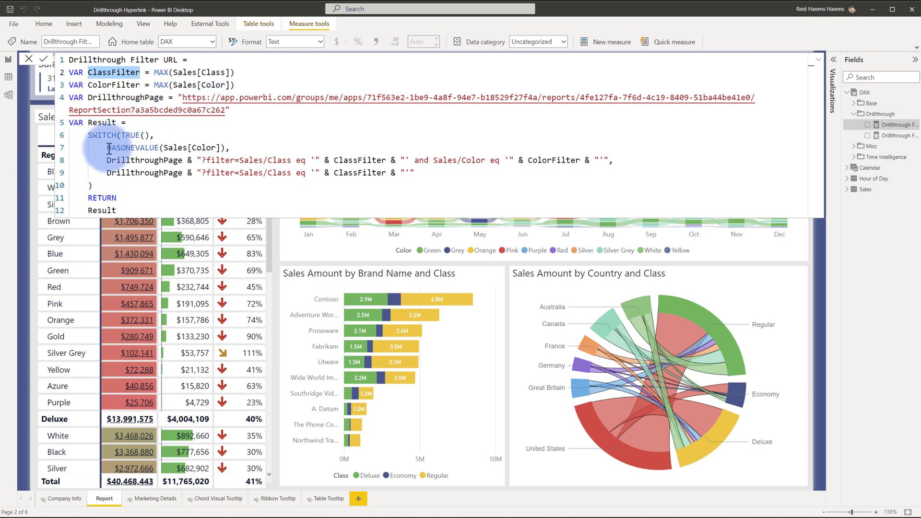
Collapse the measure formula so the Sales Details report and its linked Sales values are visible
click(815, 60)
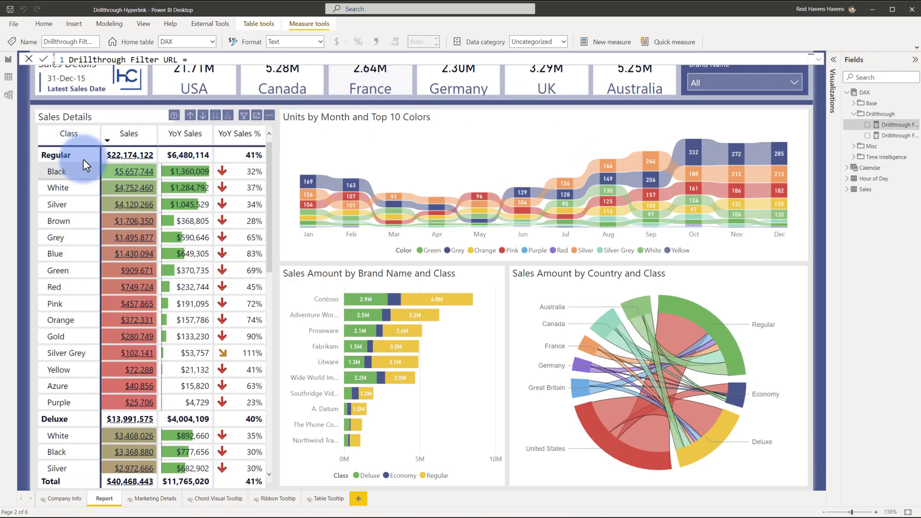
mouse_move(129, 170)
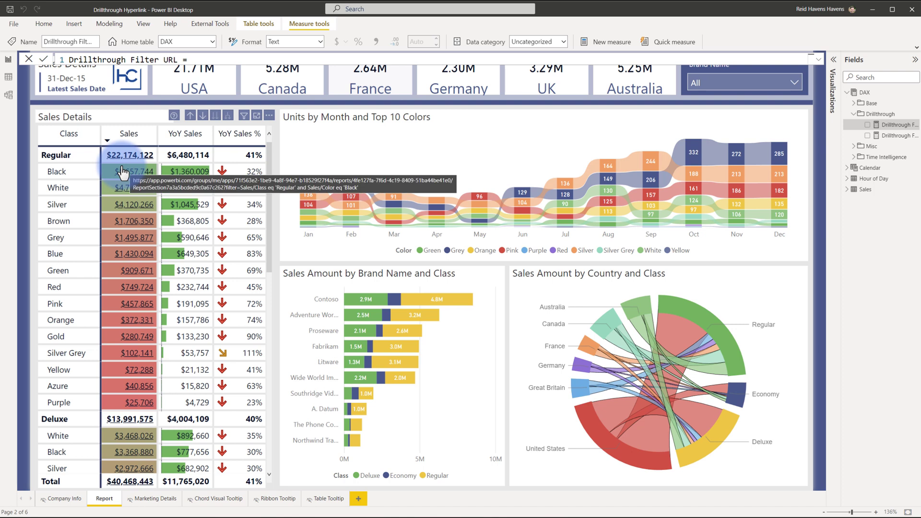
mouse_move(124, 171)
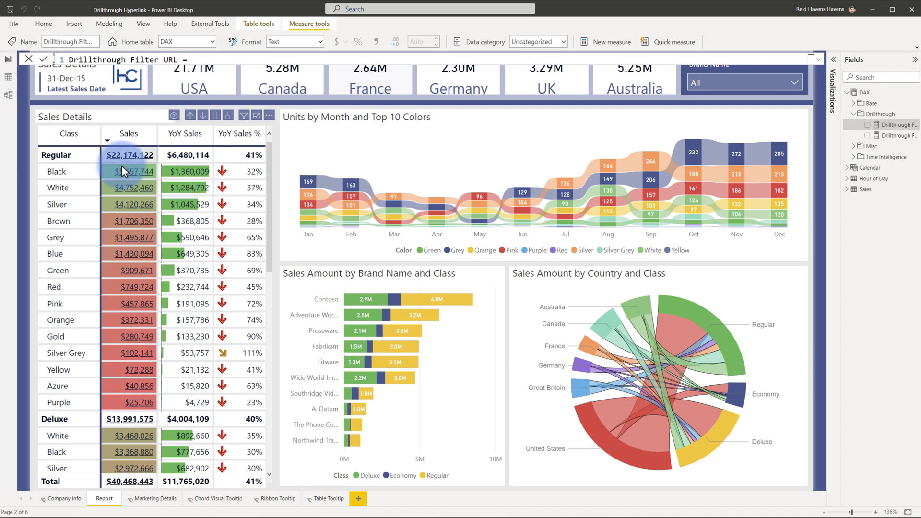
mouse_move(125, 171)
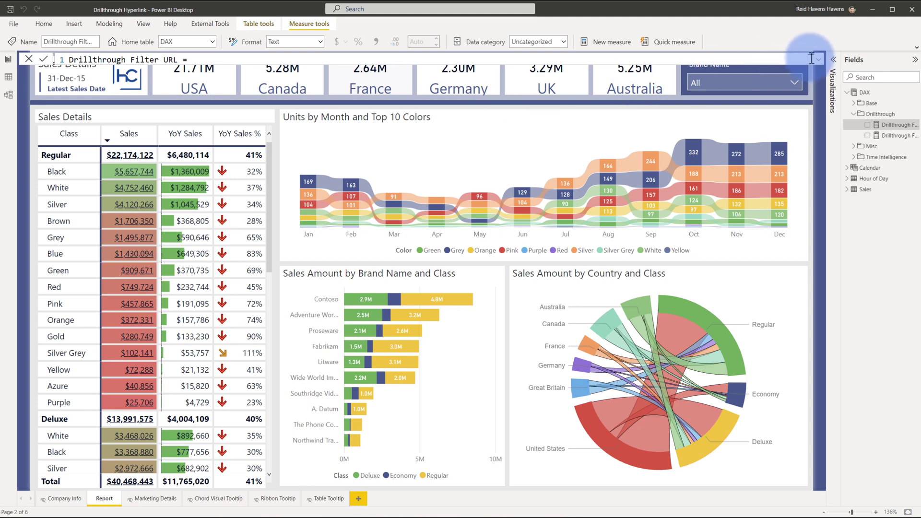
Review the SWITCH filter strings, then show the matrix's Class, Color and Sales field settings
click(812, 59)
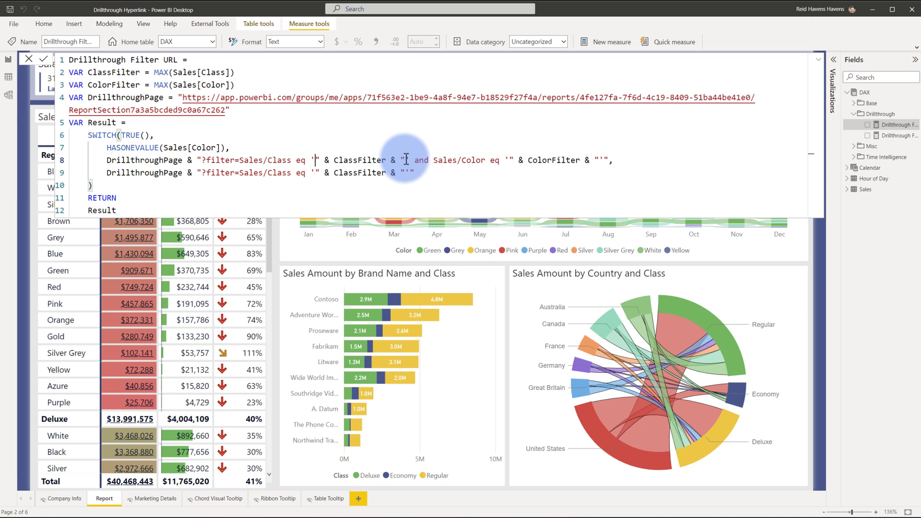
mouse_move(432, 160)
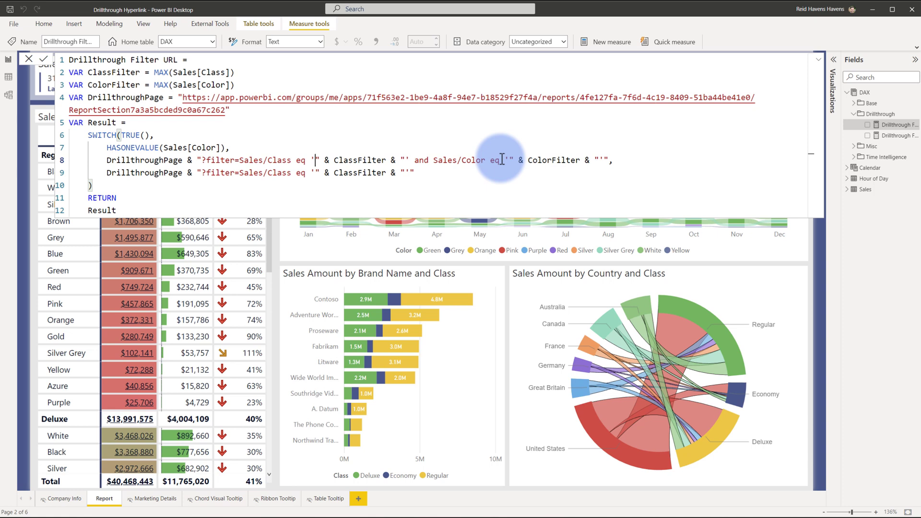
mouse_move(540, 158)
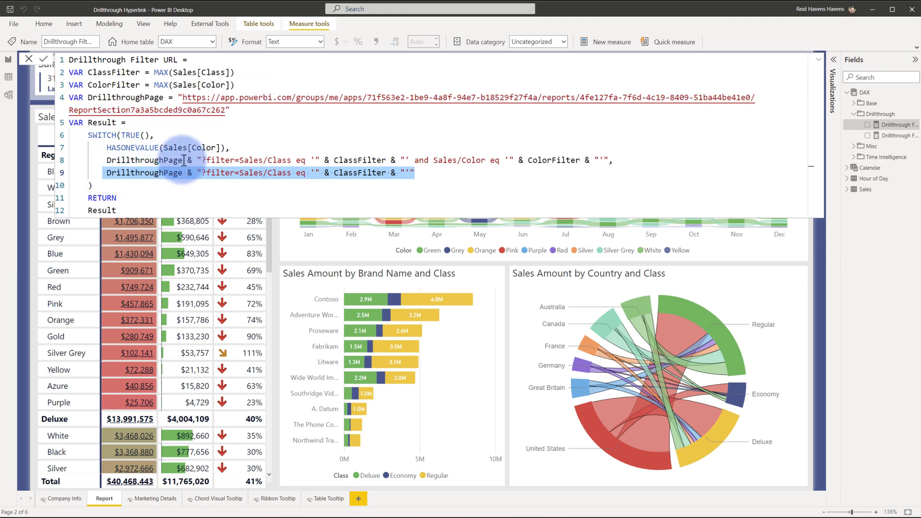
click(816, 62)
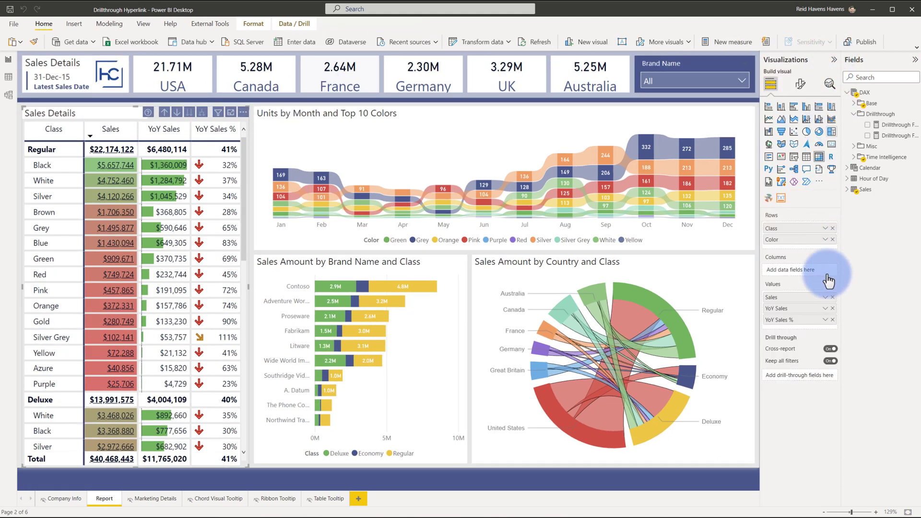
Show the Web URL conditional formatting applied to the matrix's Sales value field
click(825, 299)
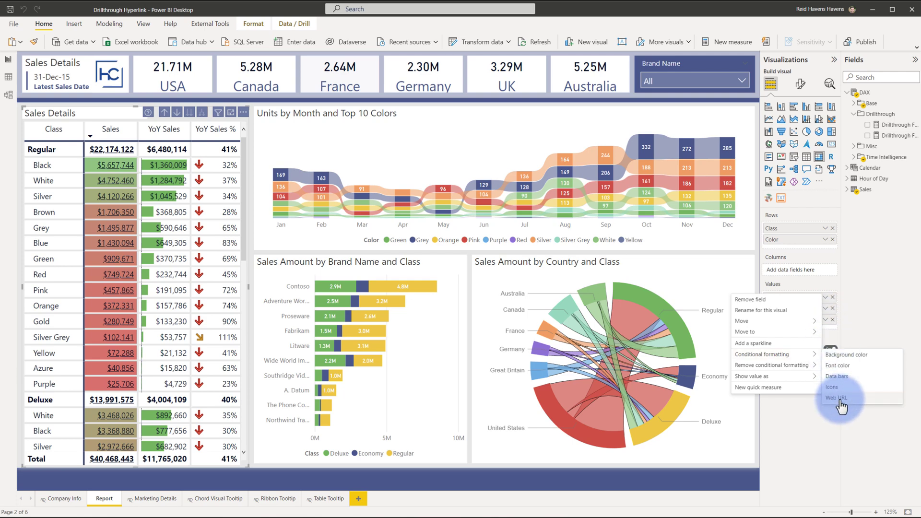
click(834, 397)
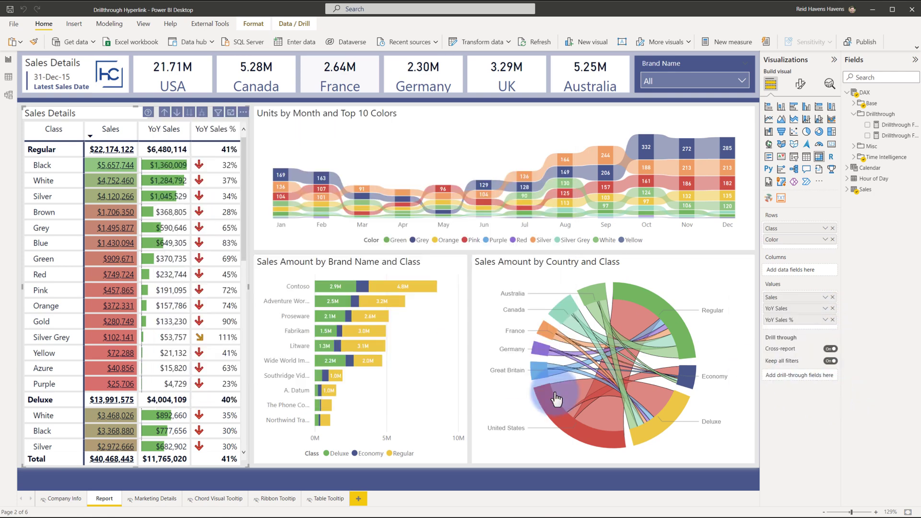
mouse_move(132, 163)
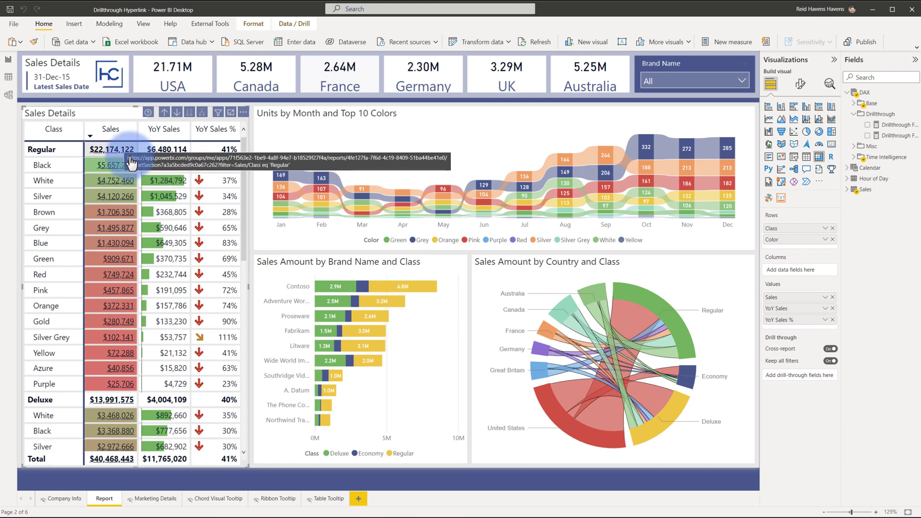
mouse_move(115, 165)
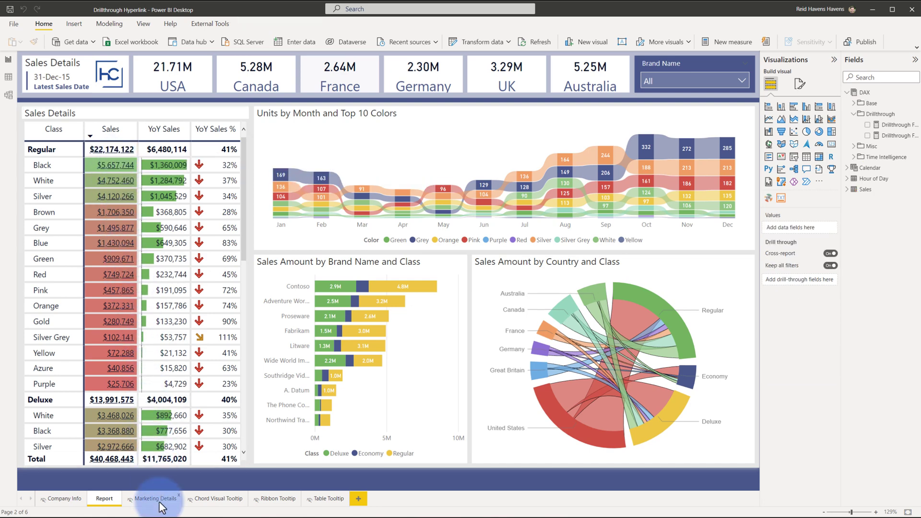
Switch to the Marketing Details page showing its Drillthrough Filters Class/Color caption measure
click(157, 499)
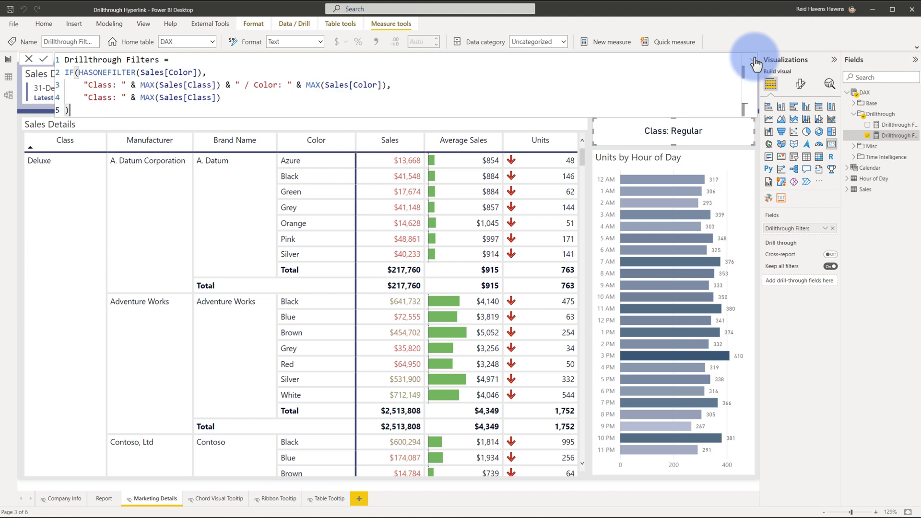
mouse_move(672, 59)
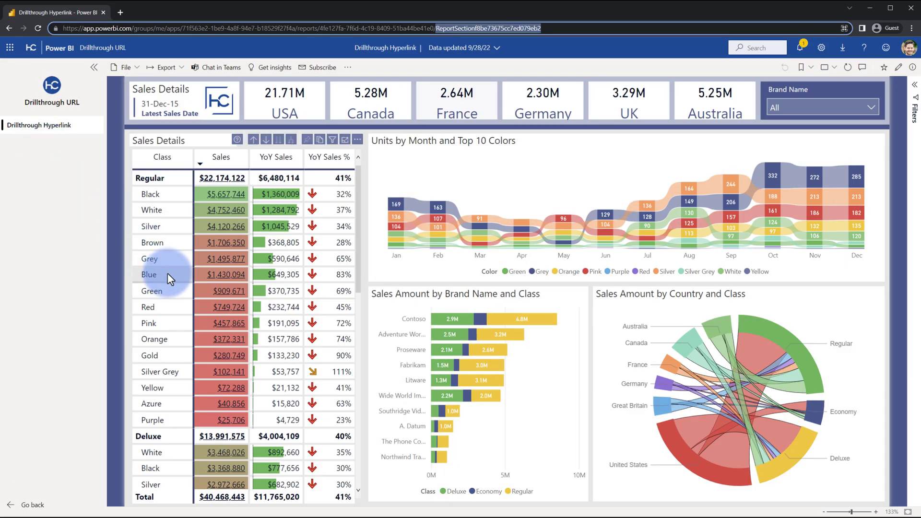
mouse_move(227, 274)
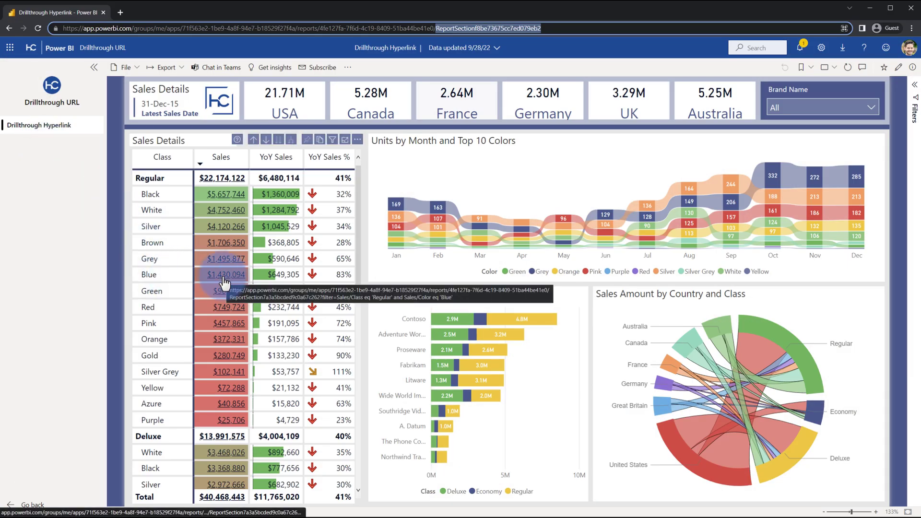
Follow the Regular Blue sales link to load the report filtered to that class and color in a new tab
click(226, 275)
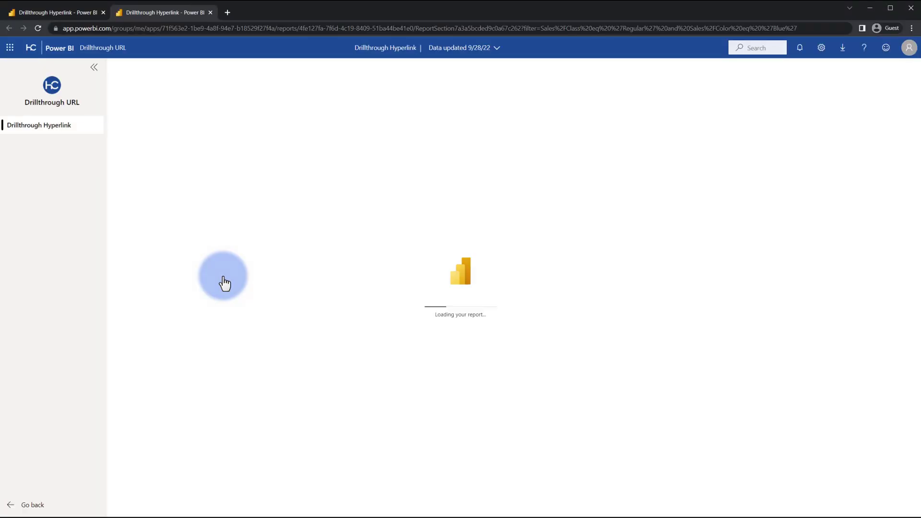